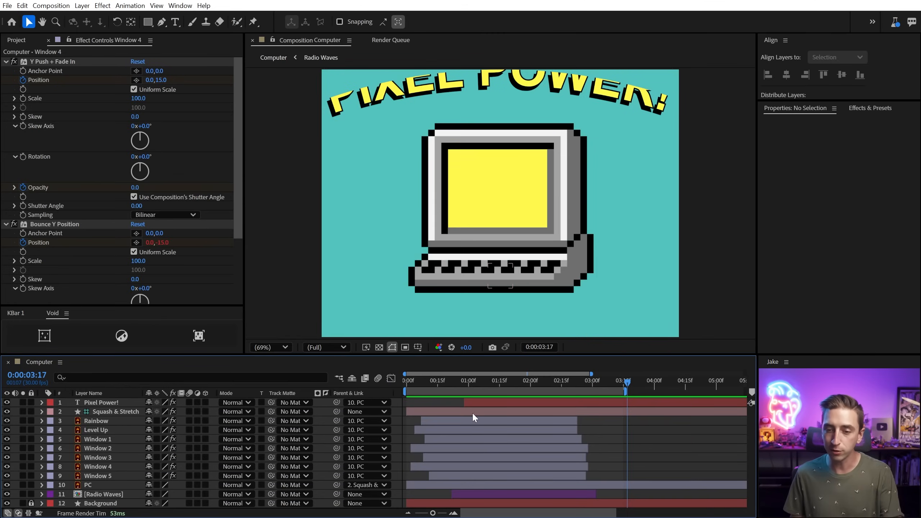
# - Select the Pixel Power! text layer in the timeline for duplication
pyautogui.click(453, 375)
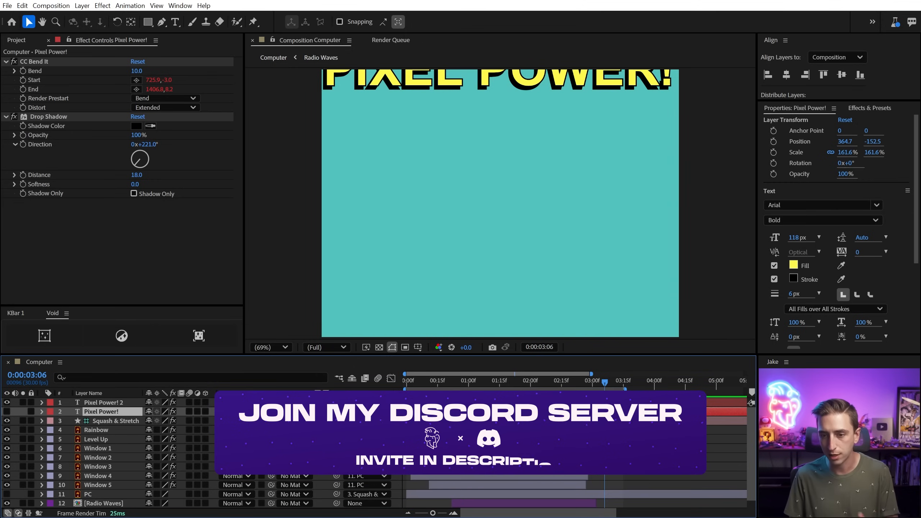
# - Hide the original Pixel Power! layer and expand the Pixel Power! 2 copy's properties
pyautogui.click(103, 401)
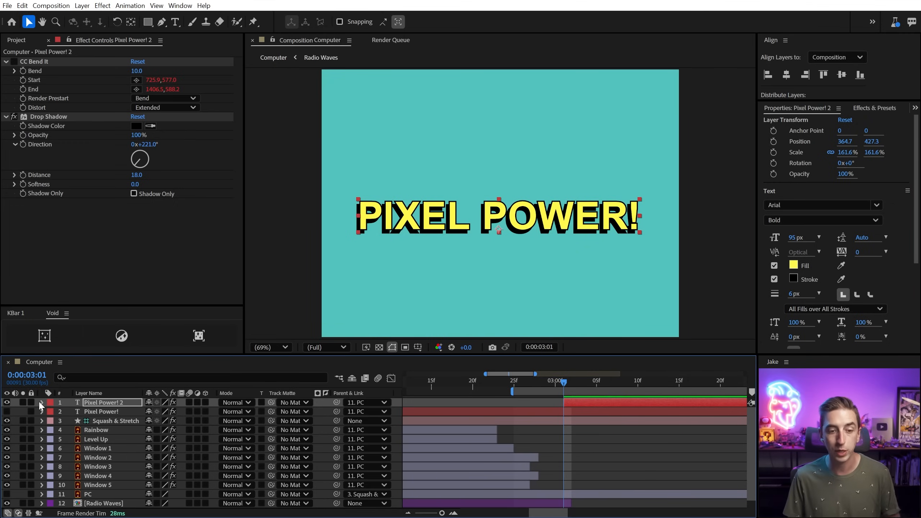
pyautogui.click(41, 402)
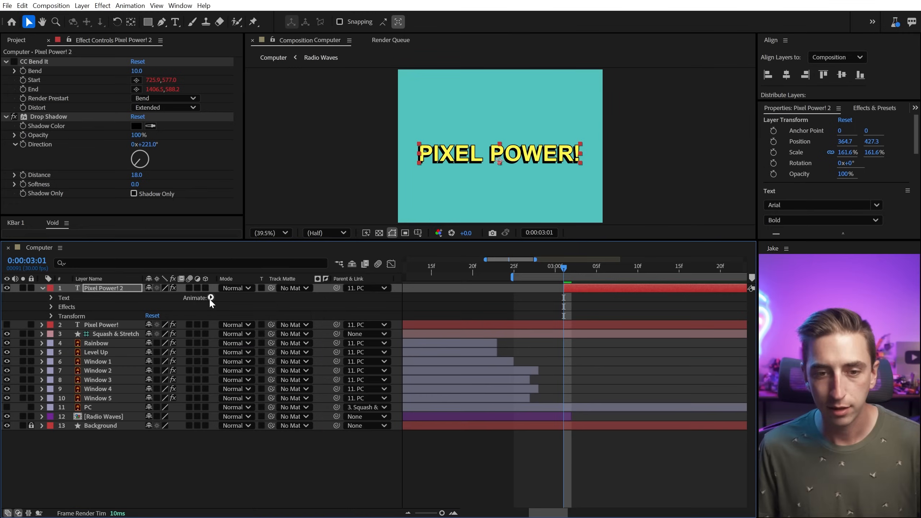
# - Bring up the Animate property menu on Pixel Power! 2's Text group
pyautogui.click(211, 297)
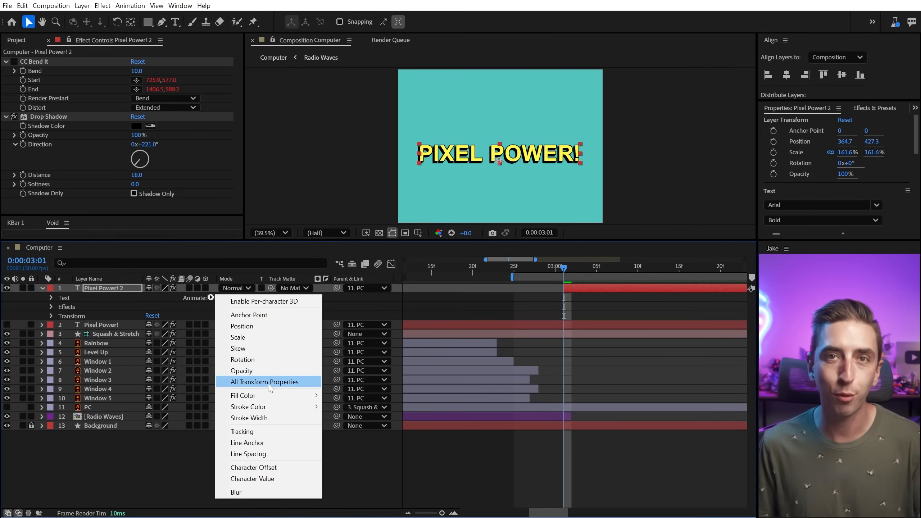
pyautogui.moveTo(239, 337)
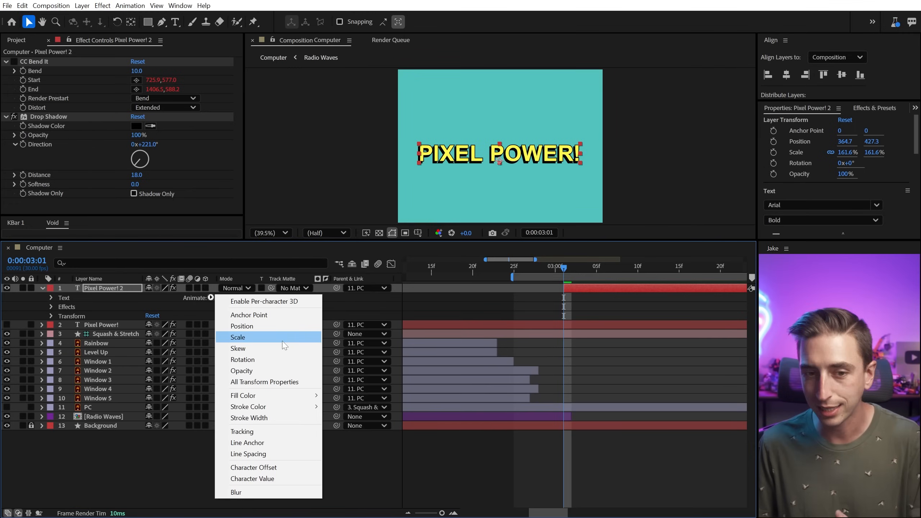
pyautogui.moveTo(267, 348)
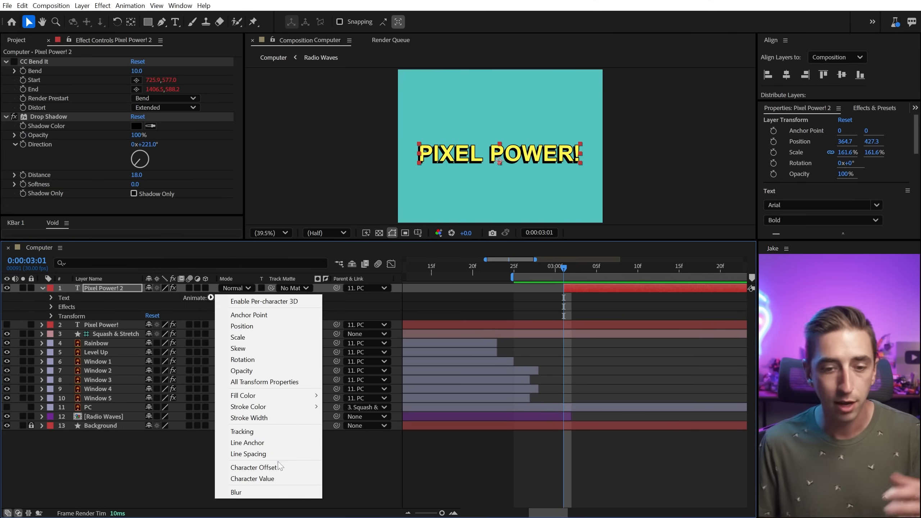
pyautogui.moveTo(254, 467)
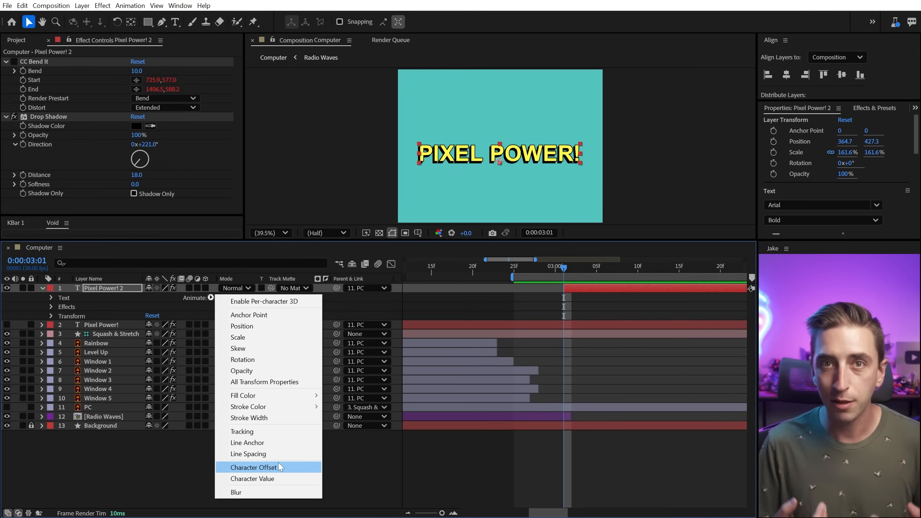
pyautogui.moveTo(251, 359)
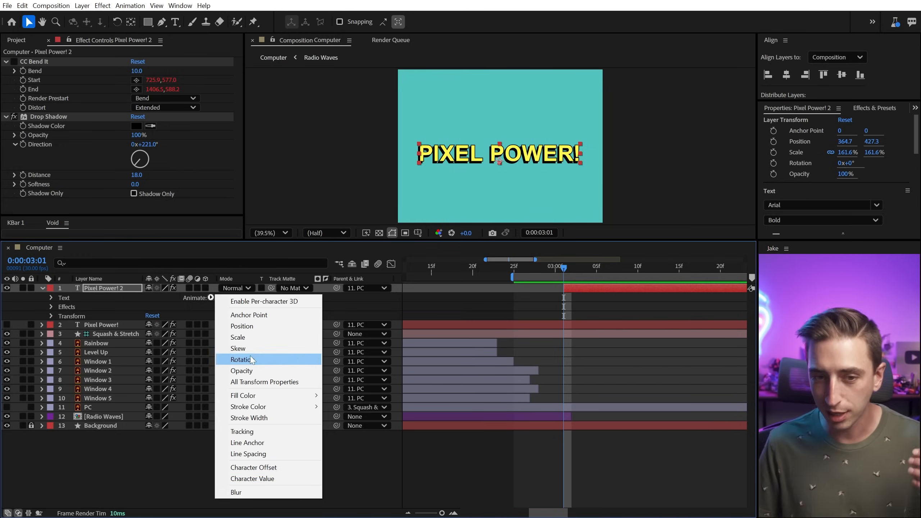
pyautogui.moveTo(246, 336)
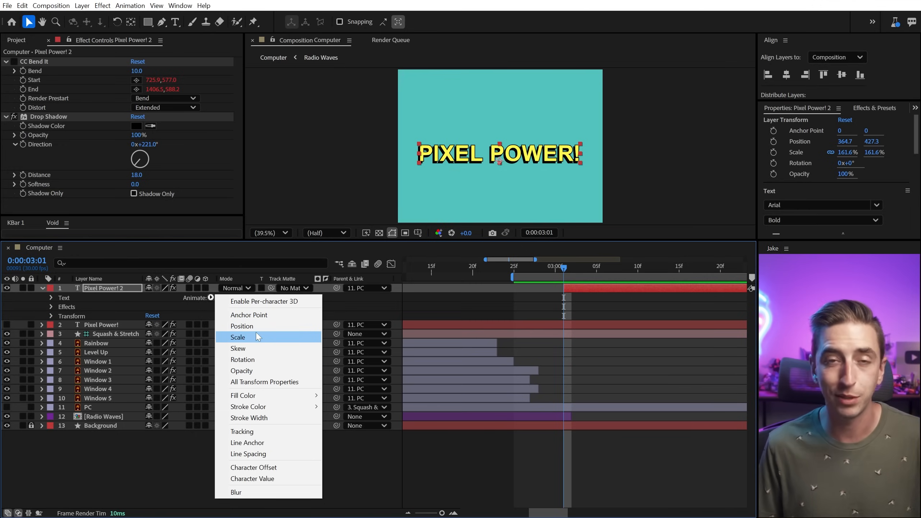
pyautogui.moveTo(242, 325)
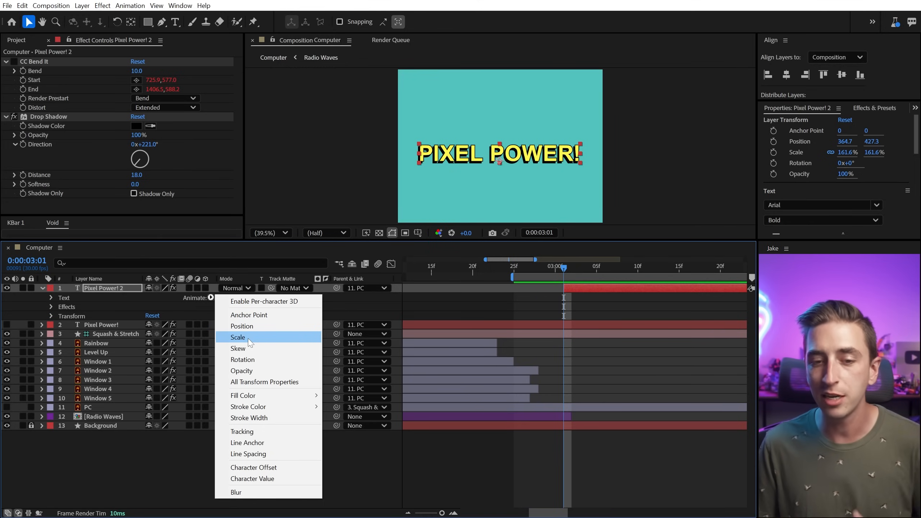
# - Add a Scale animator (Animator 1) to the text and view the composition at 100%
pyautogui.click(238, 337)
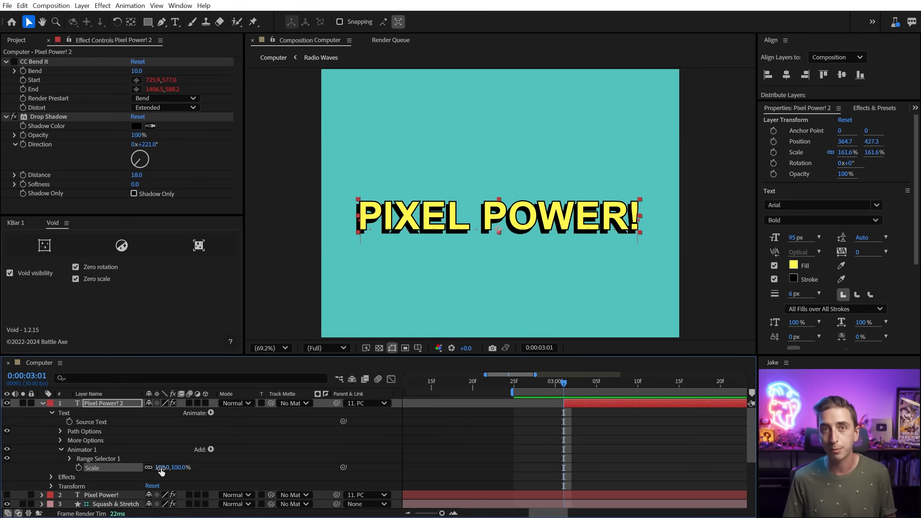
pyautogui.click(268, 347)
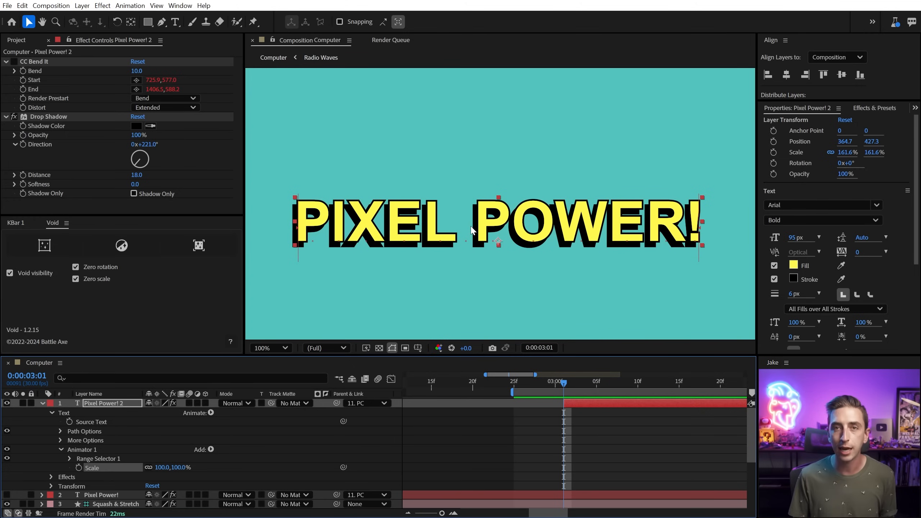
pyautogui.moveTo(513, 262)
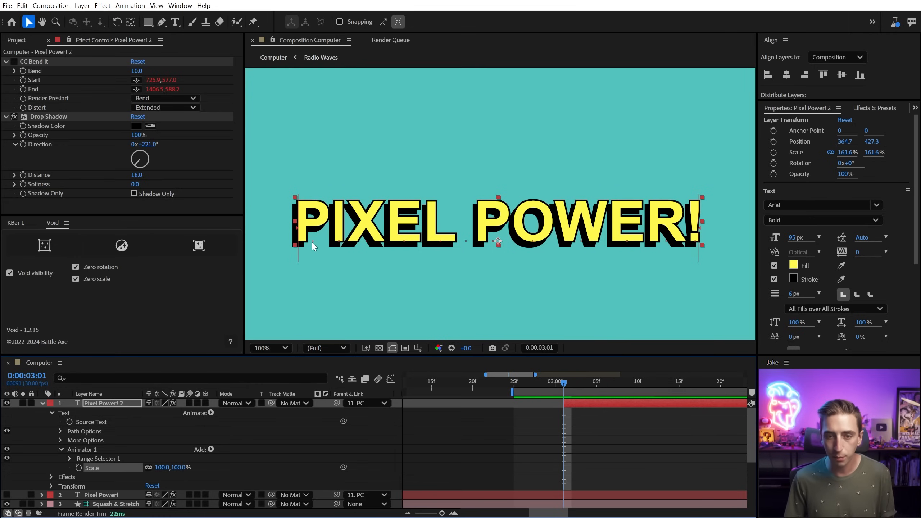
pyautogui.moveTo(661, 249)
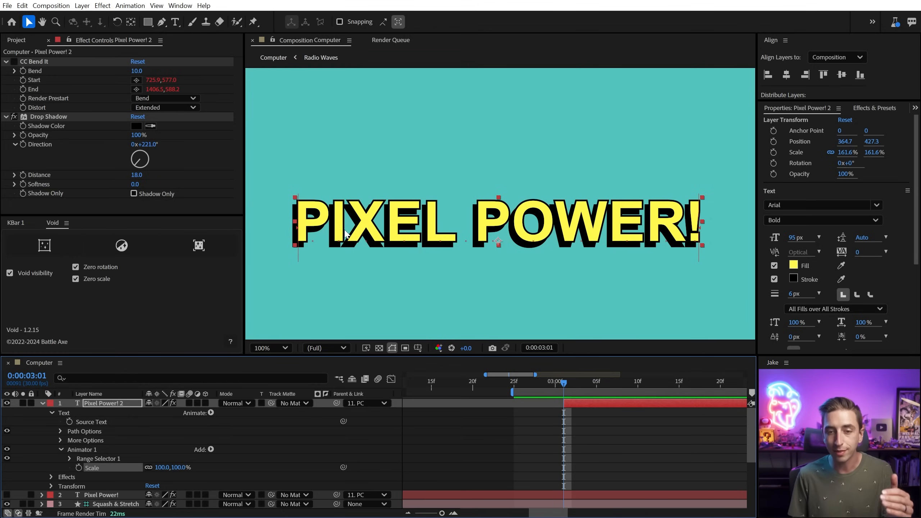
pyautogui.moveTo(651, 249)
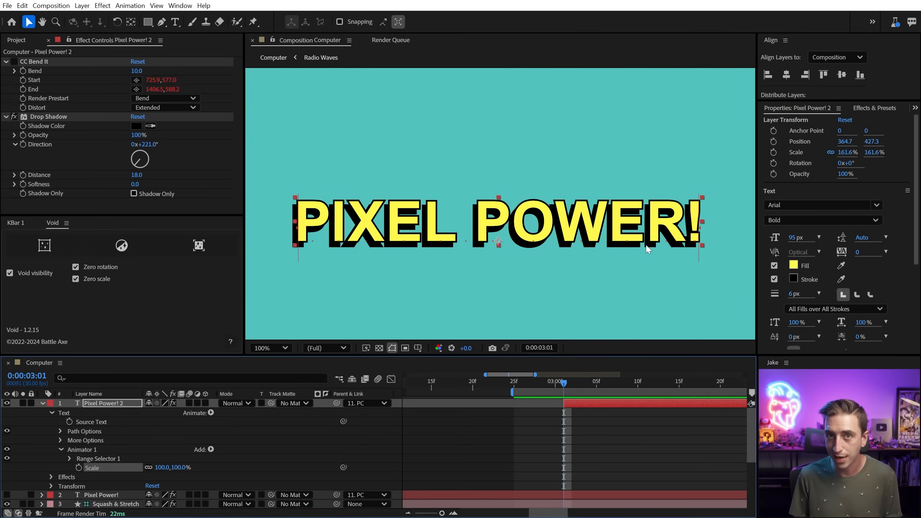
pyautogui.moveTo(662, 224)
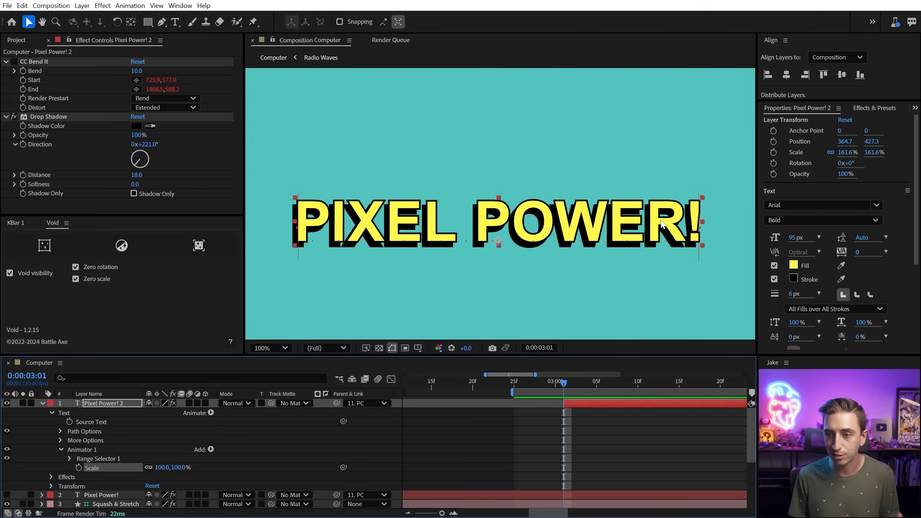
pyautogui.moveTo(75, 464)
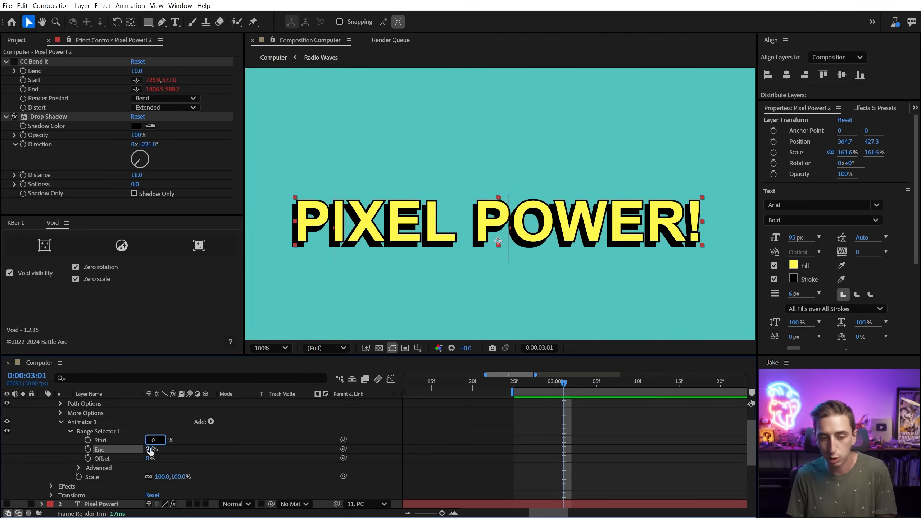
# - Set Range Selector End to 50% and Scale to 0% so a band of letters vanishes
pyautogui.write('50')
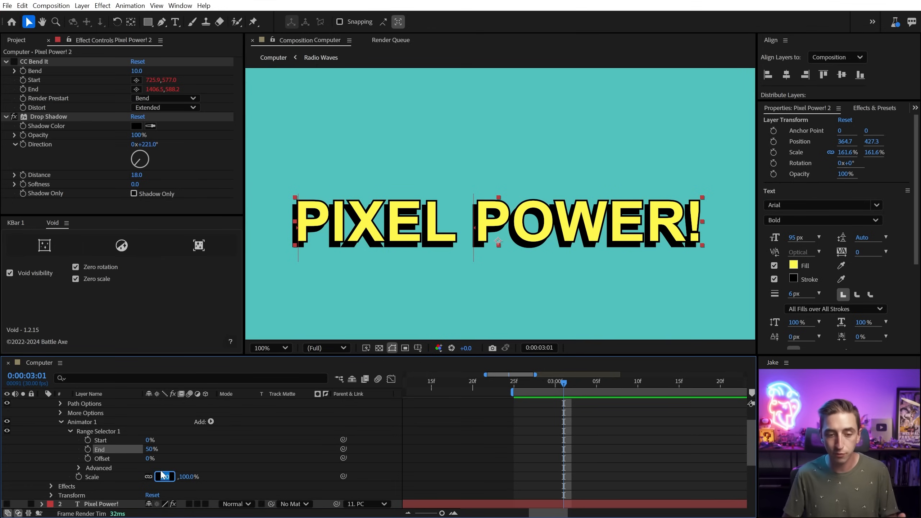
pyautogui.write('0,0.0%')
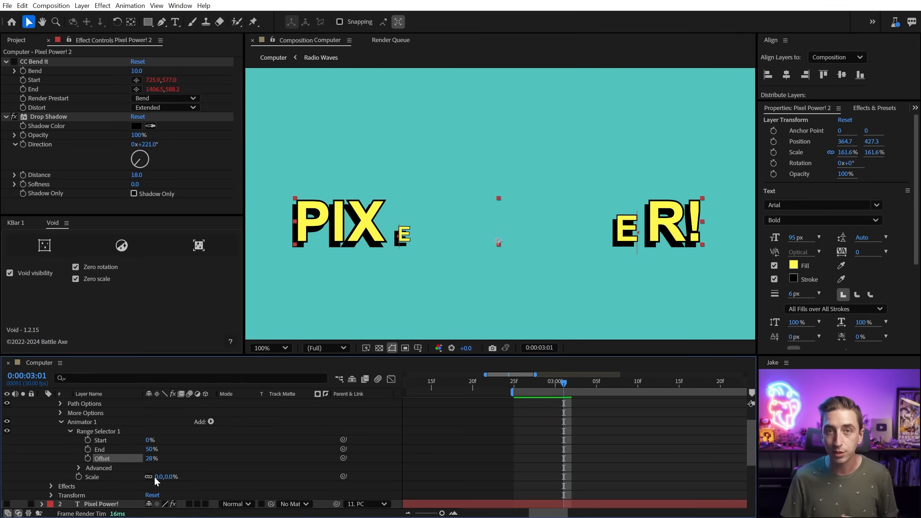
pyautogui.moveTo(605, 258)
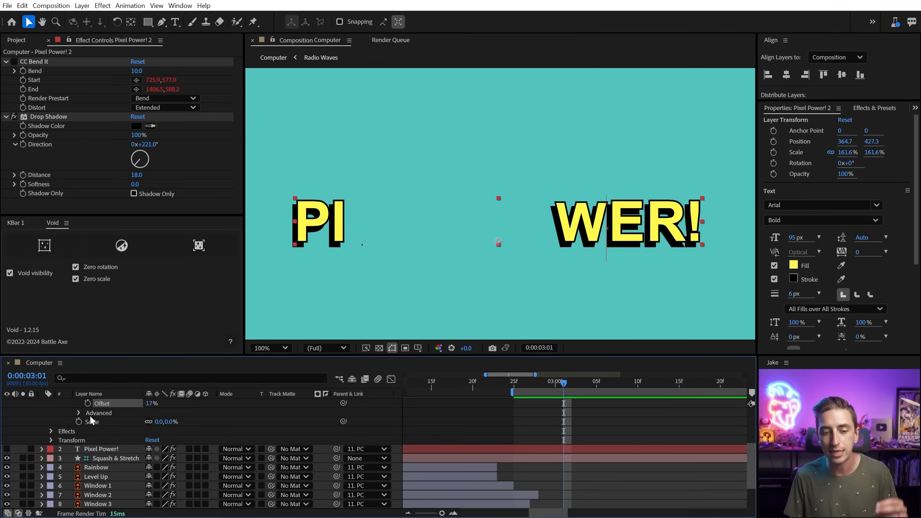
# - Expand Range Selector 1's Advanced options and bring up the Shape choices
pyautogui.click(78, 413)
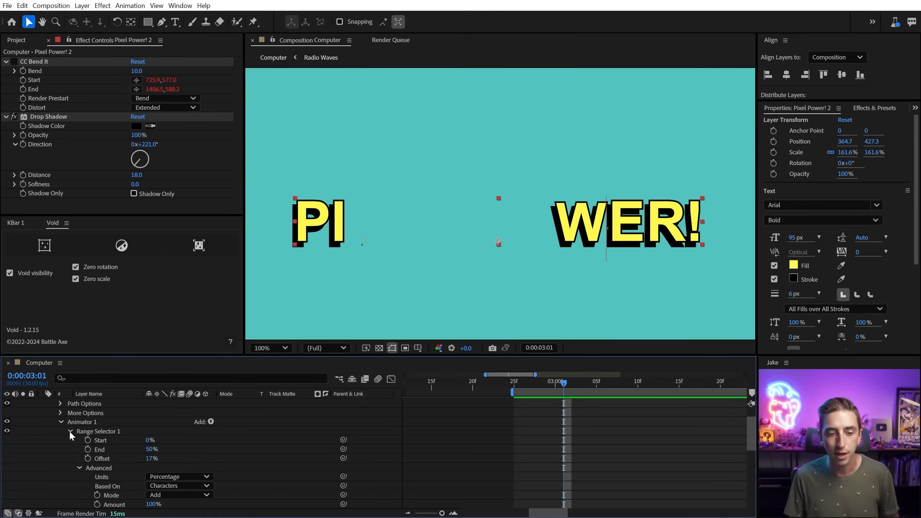
pyautogui.scroll(-3)
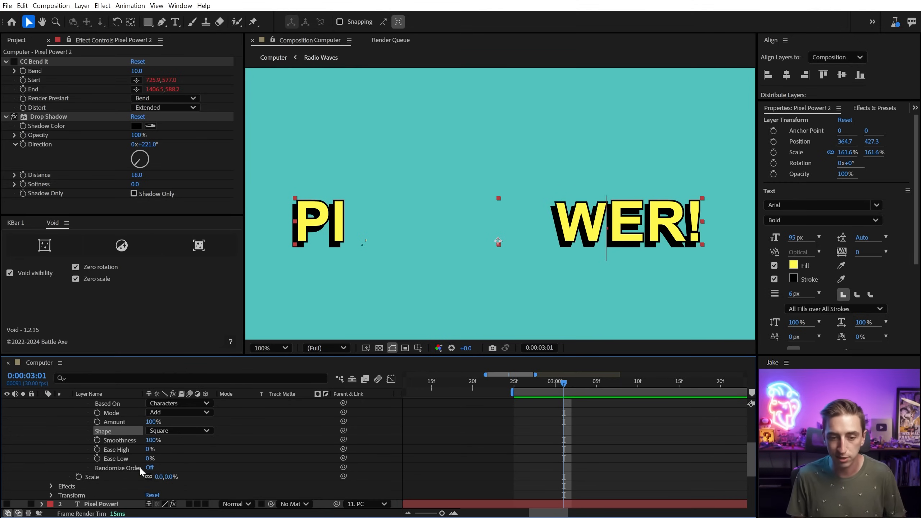
pyautogui.click(179, 431)
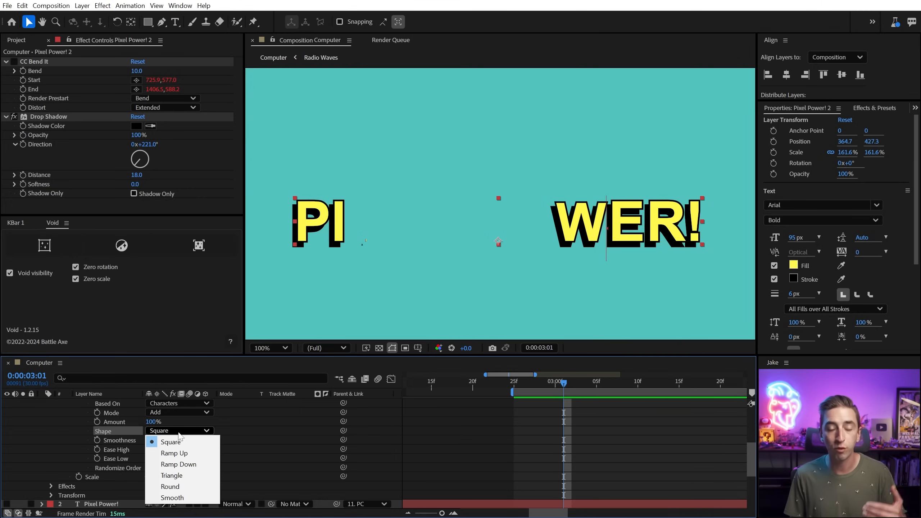
pyautogui.moveTo(172, 497)
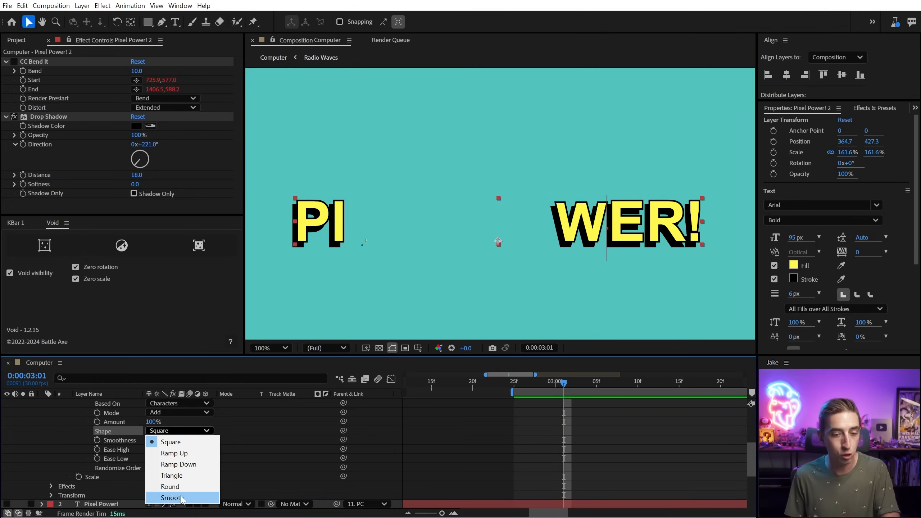
pyautogui.moveTo(182, 452)
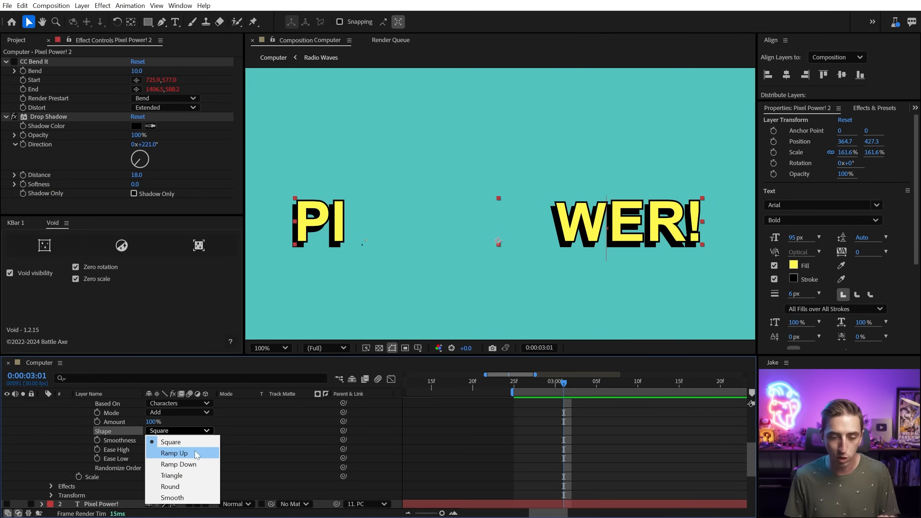
# - Choose the Ramp Up selector shape so letters shrink gradually across the range
pyautogui.click(174, 452)
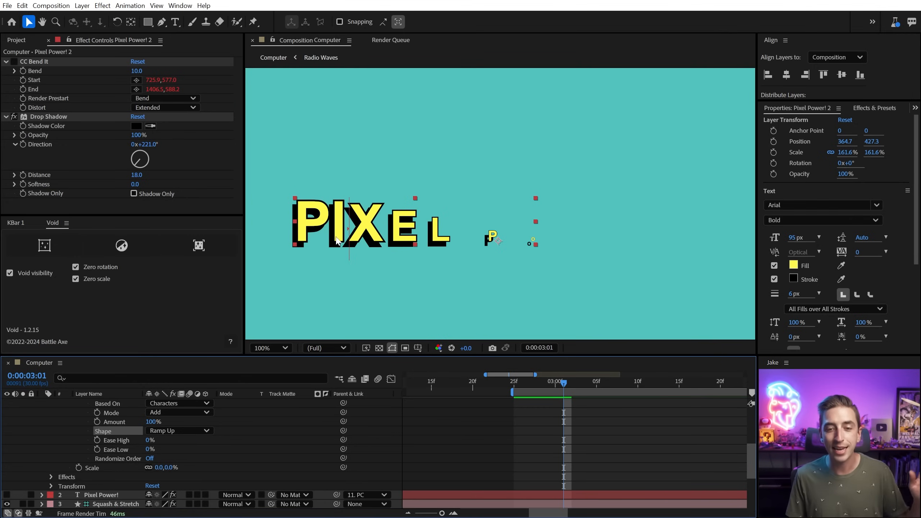
pyautogui.moveTo(360, 238)
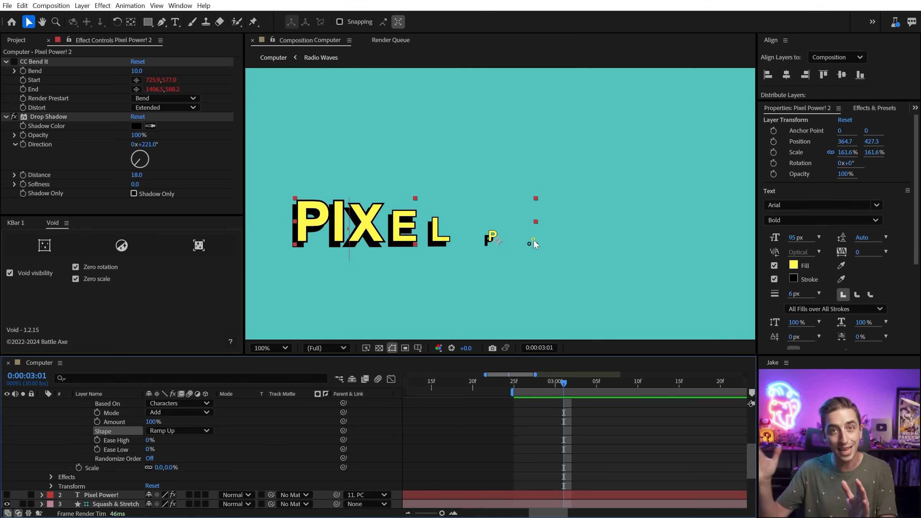
pyautogui.moveTo(461, 177)
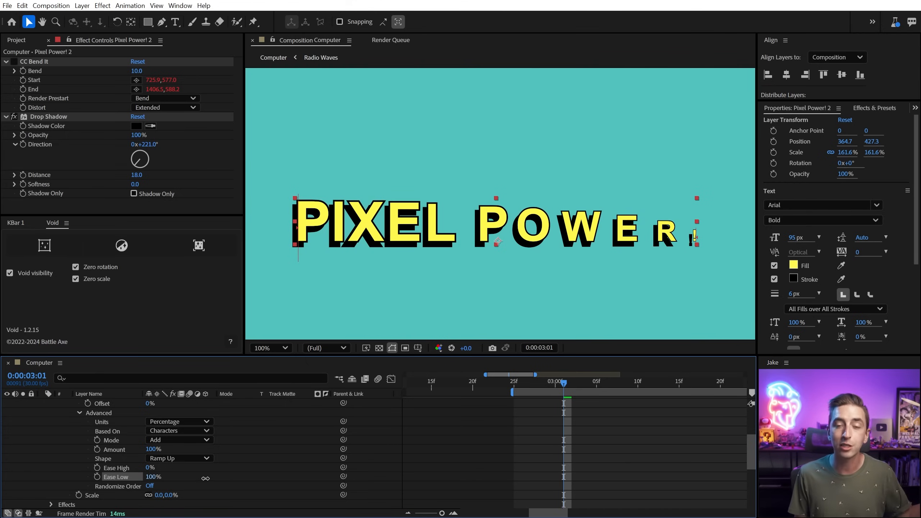
pyautogui.moveTo(361, 308)
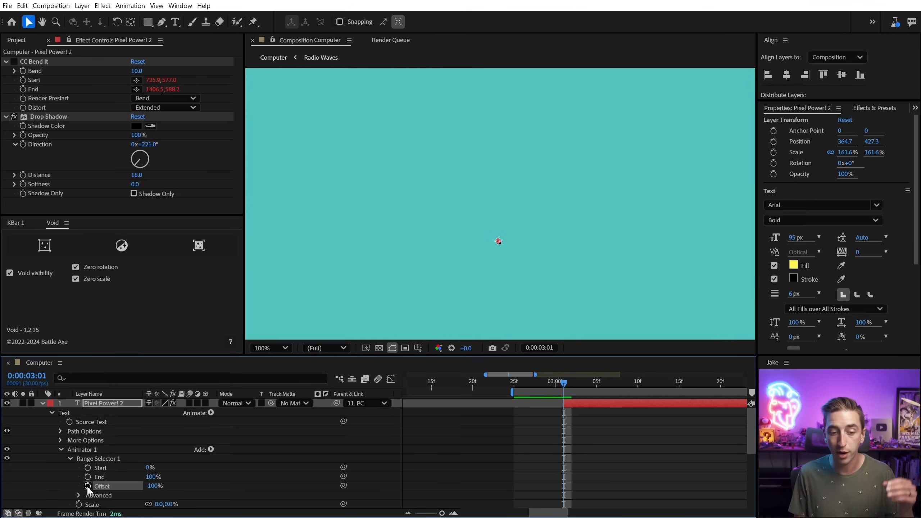
# - Keyframe the range Offset for the build-in and reach Animator 1's Add menu
pyautogui.click(88, 485)
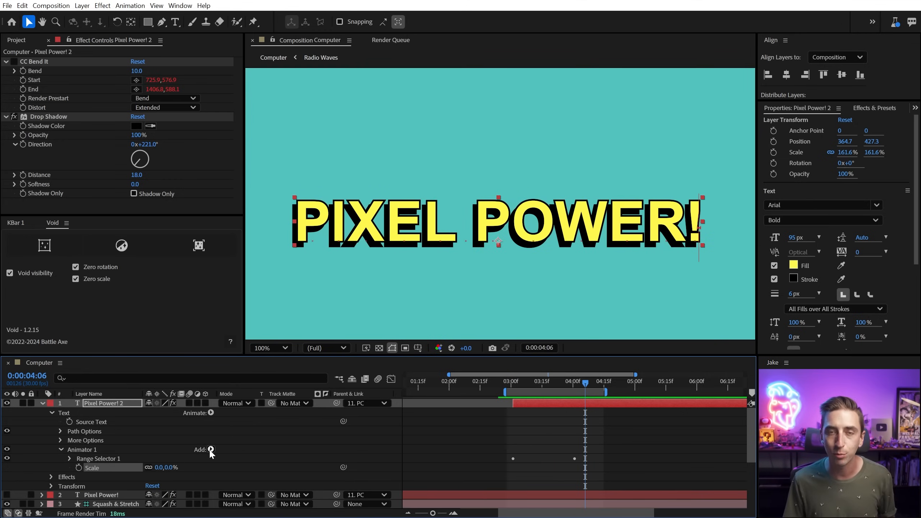
pyautogui.click(211, 449)
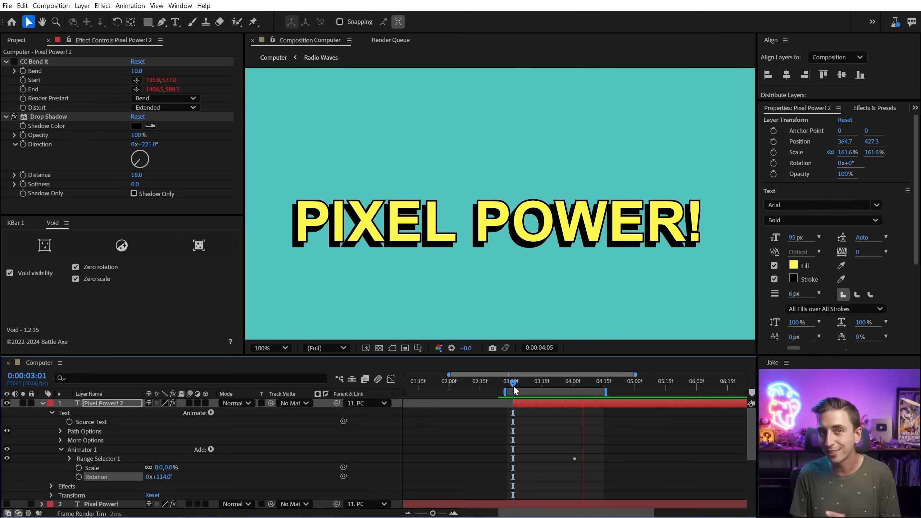
# - Add a Position property to Animator 1 offsetting characters 96 pixels down
pyautogui.click(228, 449)
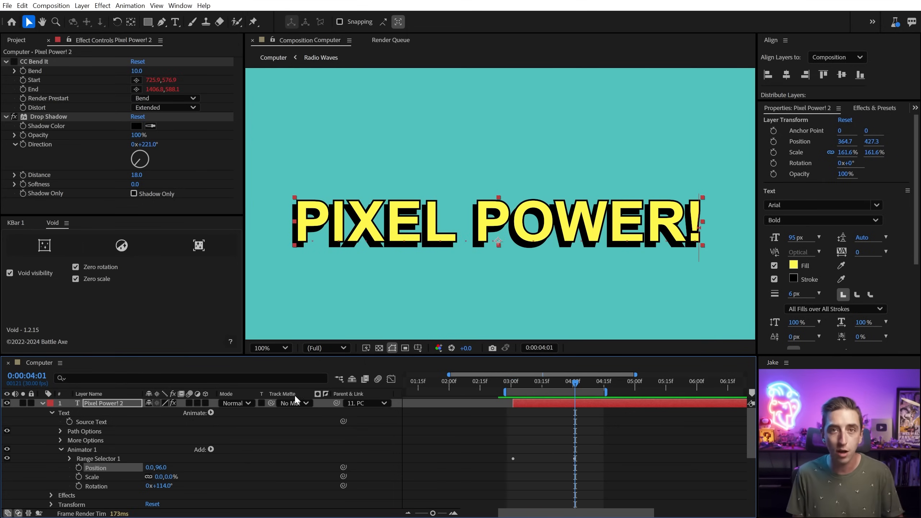
# - Rename the selectors to Range Selector In and Range Selector Out
pyautogui.click(98, 459)
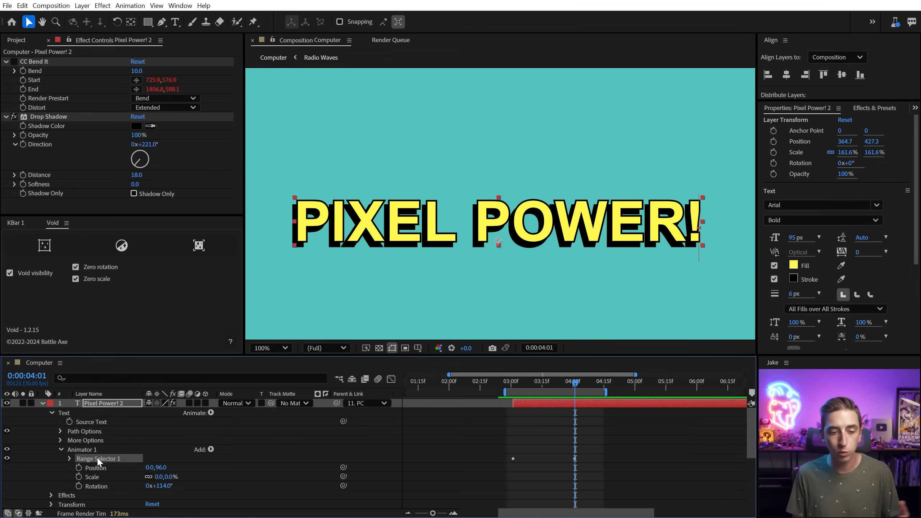
pyautogui.doubleClick(100, 459)
pyautogui.write('In')
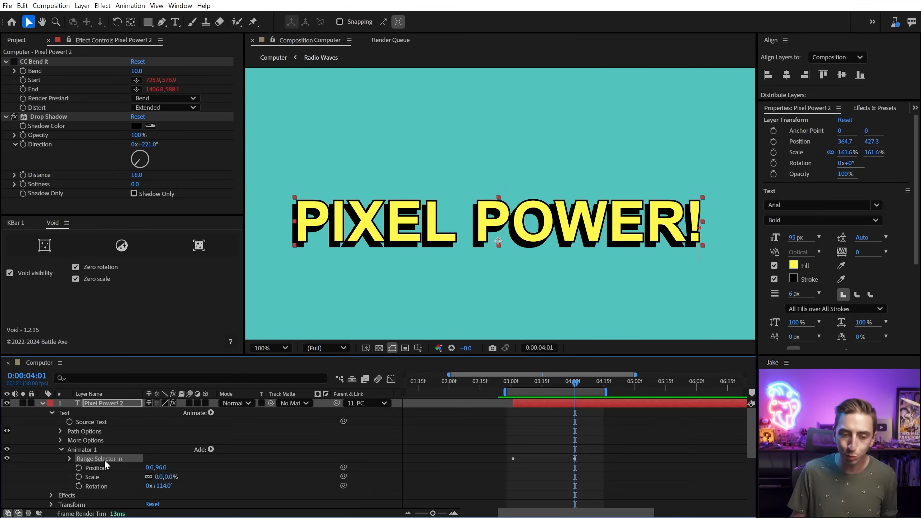
pyautogui.doubleClick(100, 459)
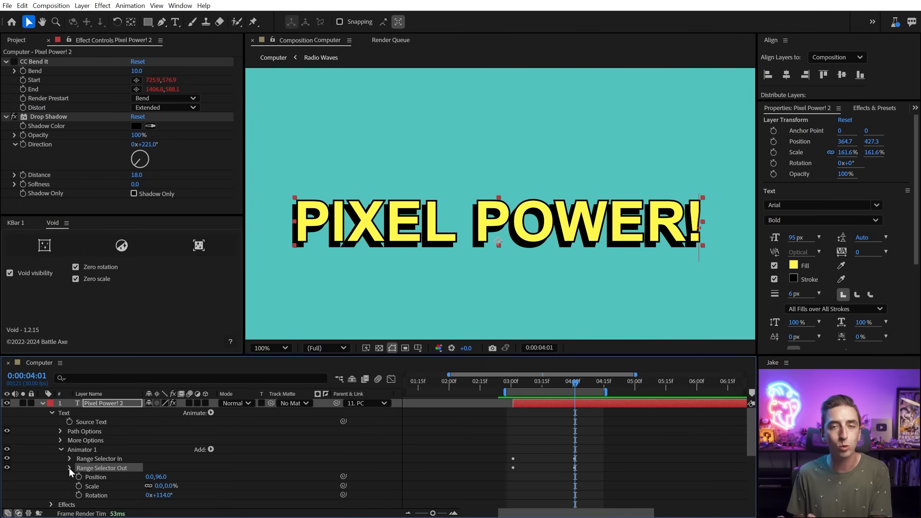
# - Give Range Selector Out a Ramp Up shape under its Advanced options
pyautogui.click(70, 467)
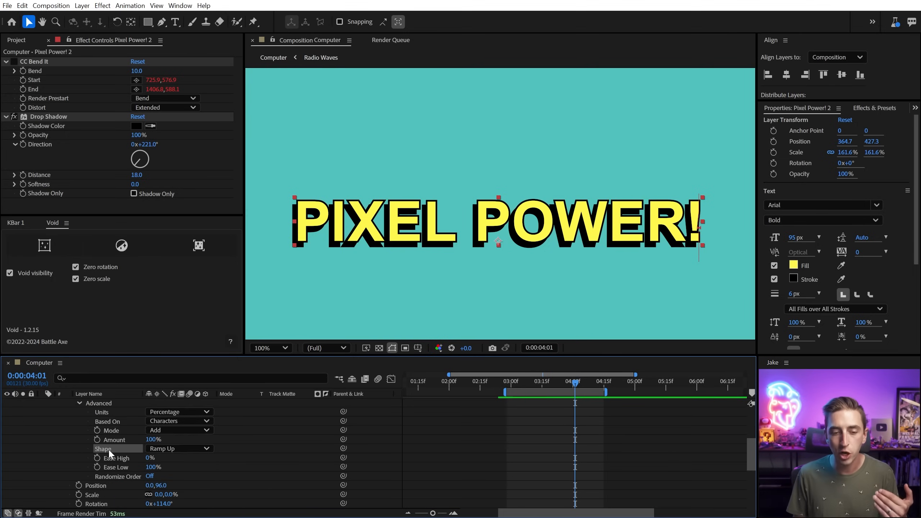
pyautogui.click(179, 448)
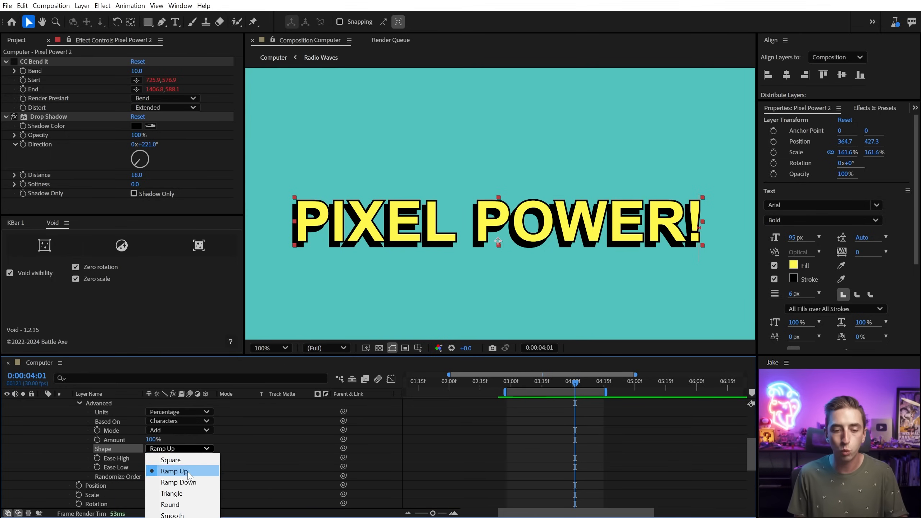
pyautogui.click(178, 481)
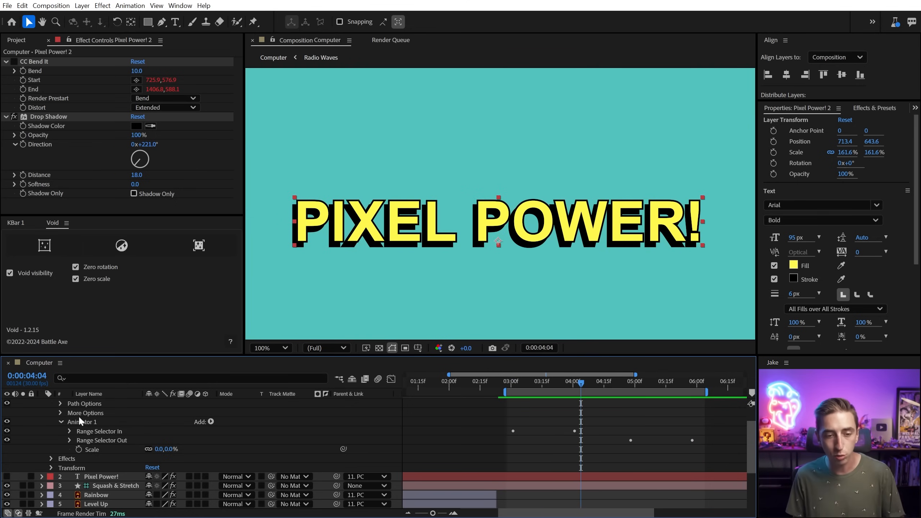
# - Under More Options, set Grouping Alignment to 0, -44% so letters scale from their lower part
pyautogui.click(60, 413)
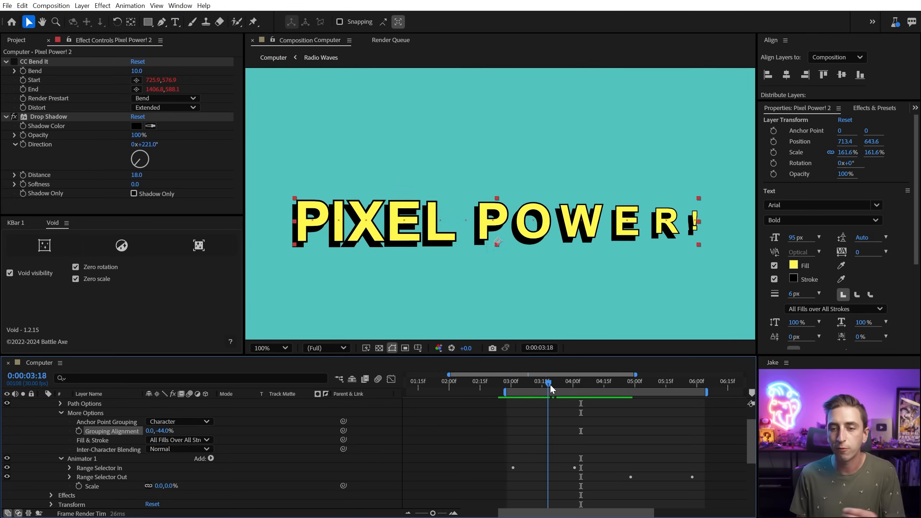
pyautogui.moveTo(551, 389); pyautogui.dragTo(533, 388)
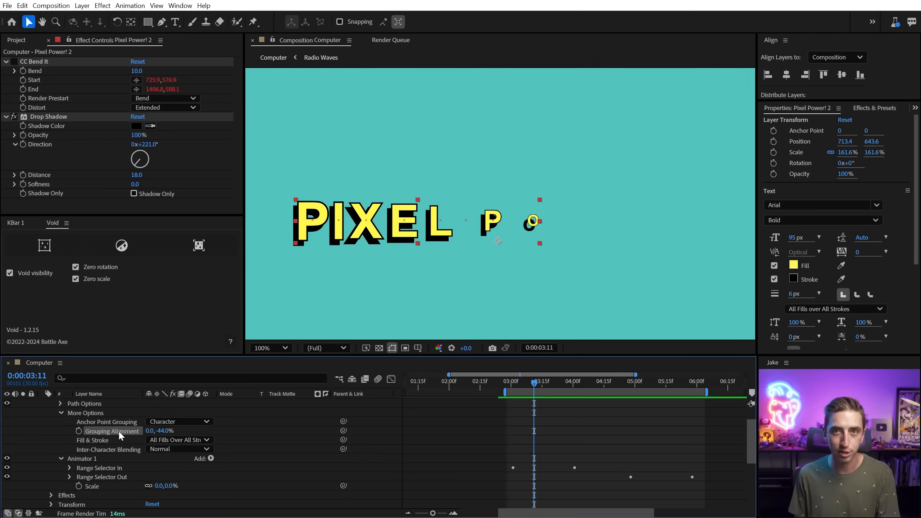
pyautogui.moveTo(100, 426)
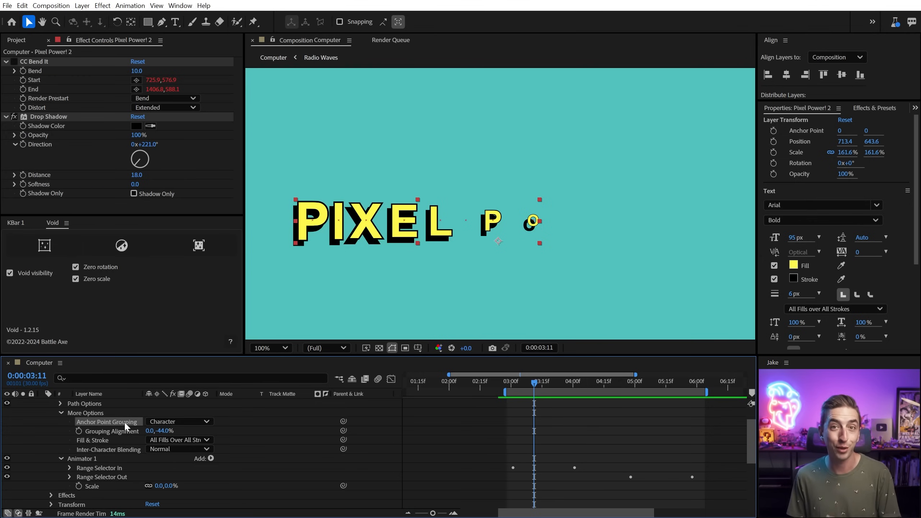
pyautogui.click(179, 421)
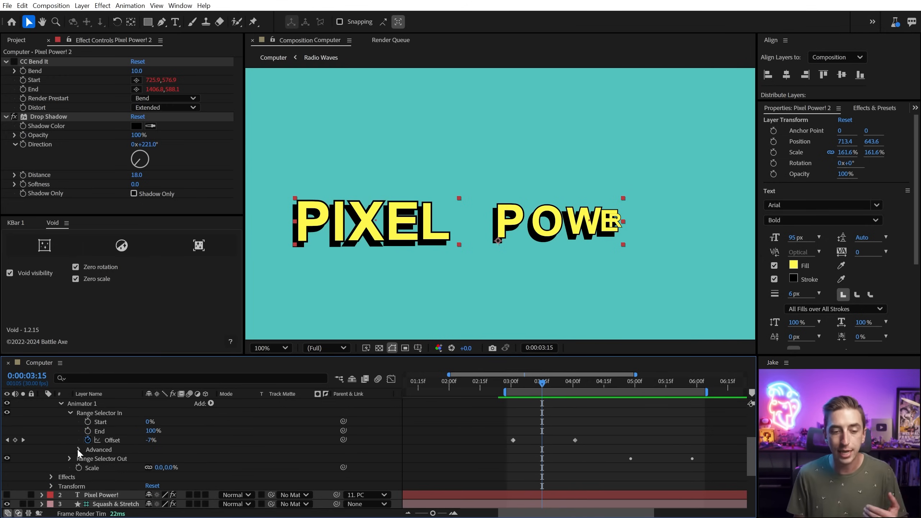
# - Base the In selector on Words and group anchor points by Word so whole words scale in
pyautogui.click(78, 448)
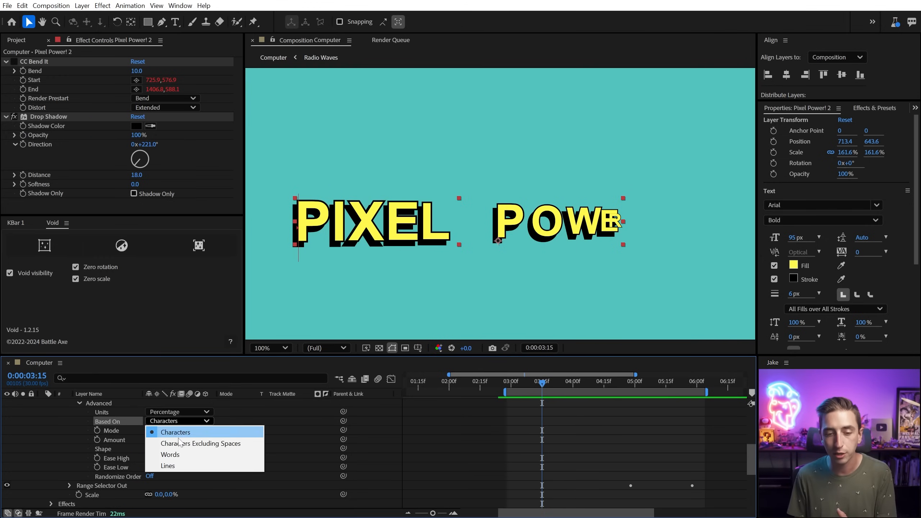
pyautogui.click(170, 454)
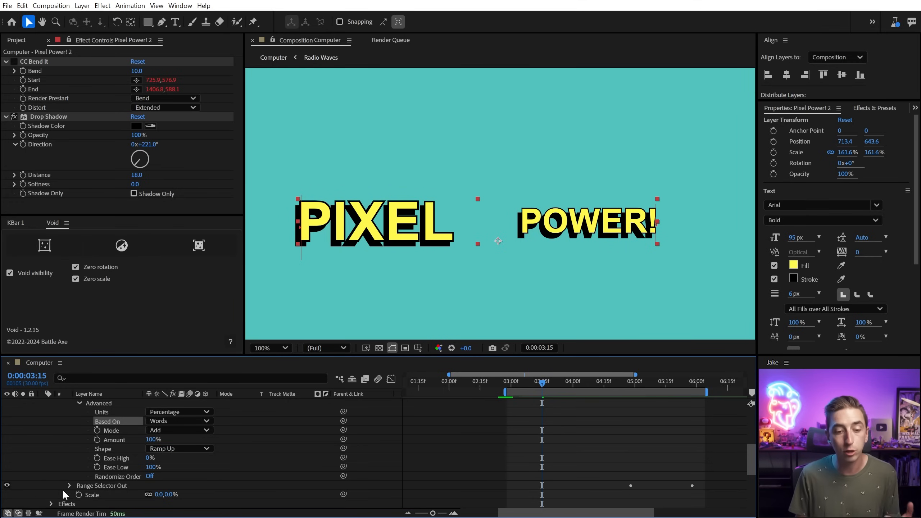
pyautogui.scroll(-3)
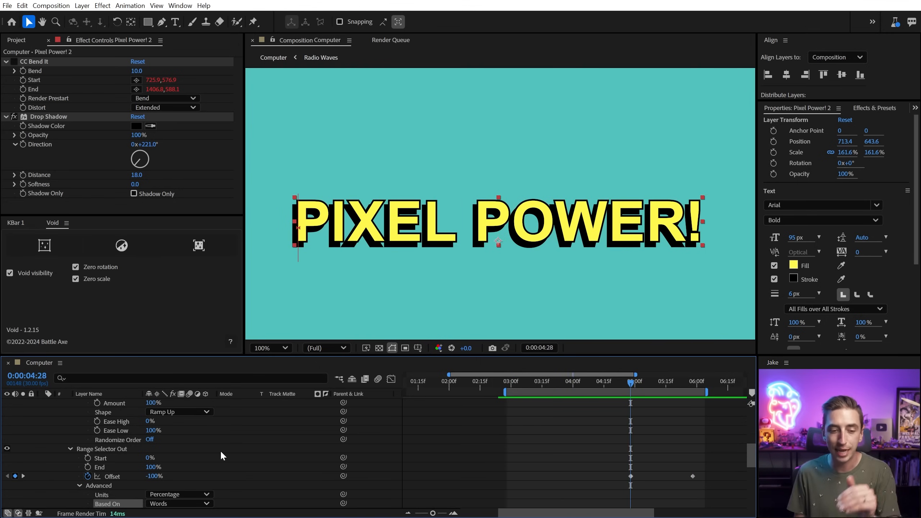
pyautogui.scroll(-3)
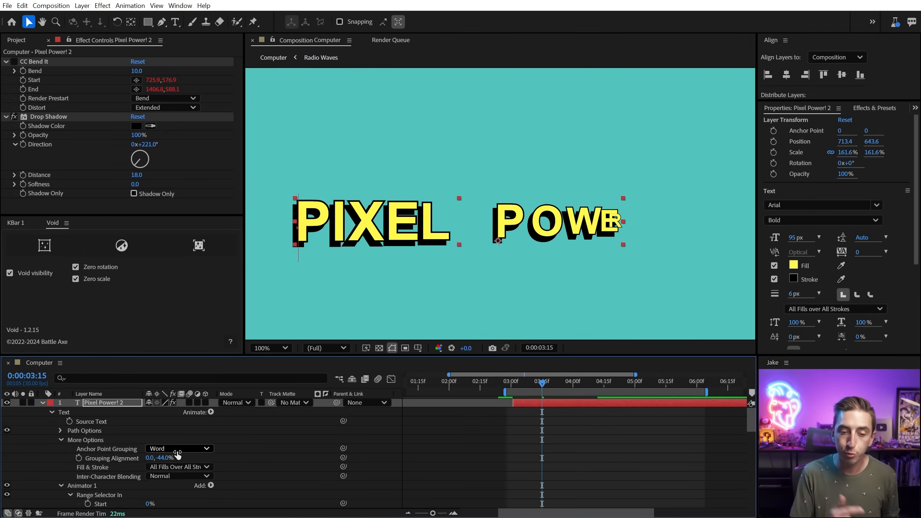
# - Return anchor grouping to Character and test the In selector's End at 50% before restoring 100%
pyautogui.click(178, 448)
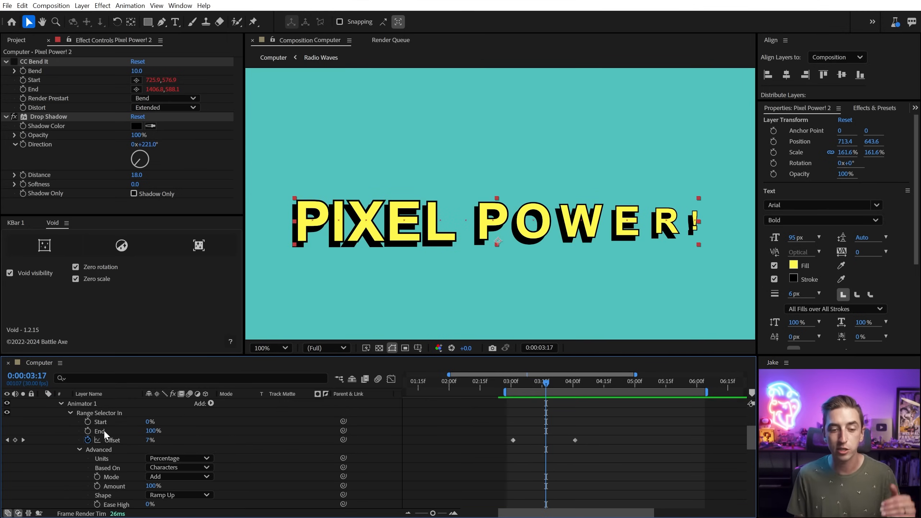
pyautogui.click(99, 430)
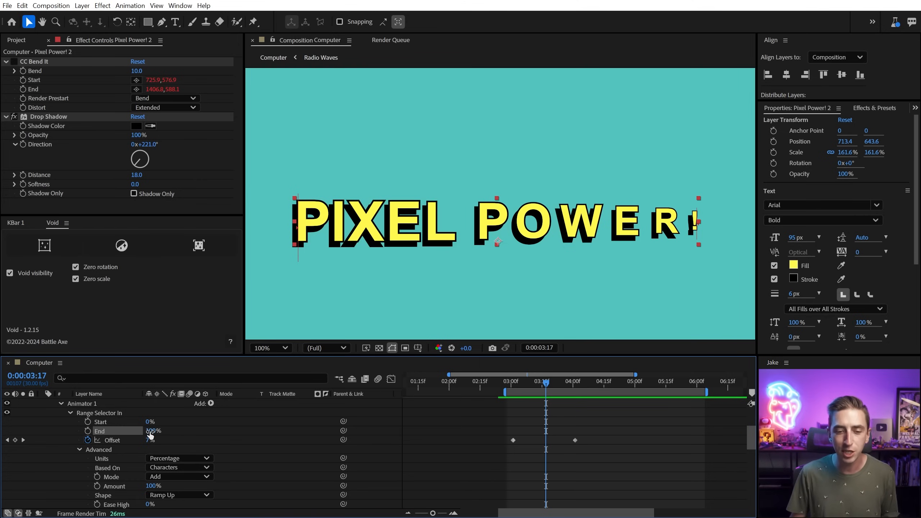
pyautogui.moveTo(546, 380); pyautogui.dragTo(529, 380)
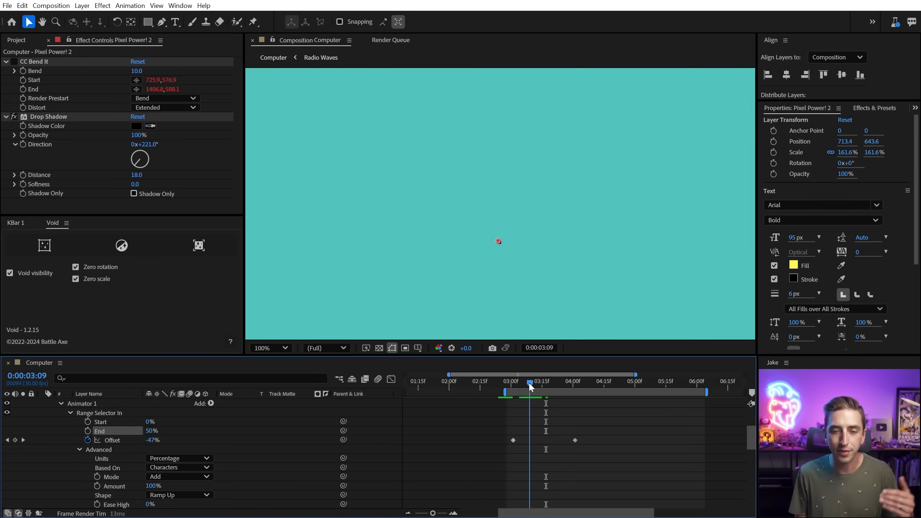
pyautogui.moveTo(529, 381); pyautogui.dragTo(515, 380)
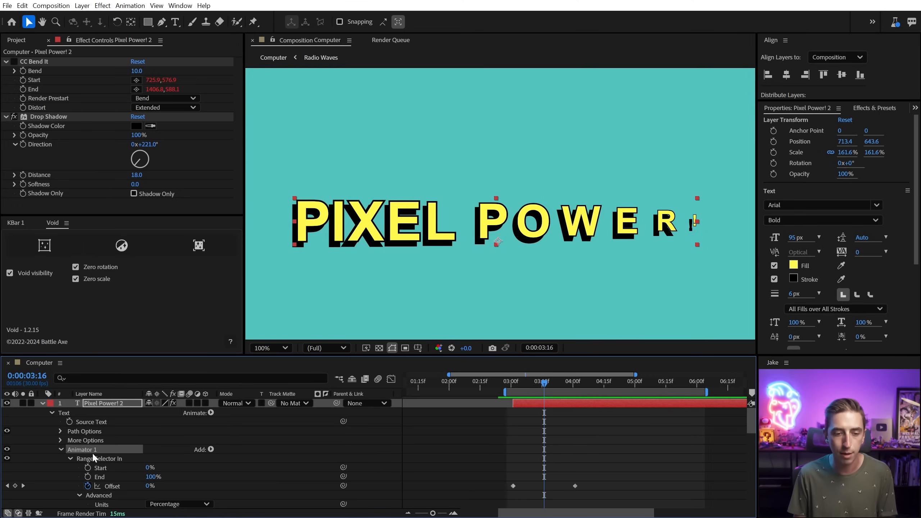
# - Rename Animator 1 to 'Smooth Text Scale Up', keeping anchor points grouped by Character
pyautogui.doubleClick(82, 449)
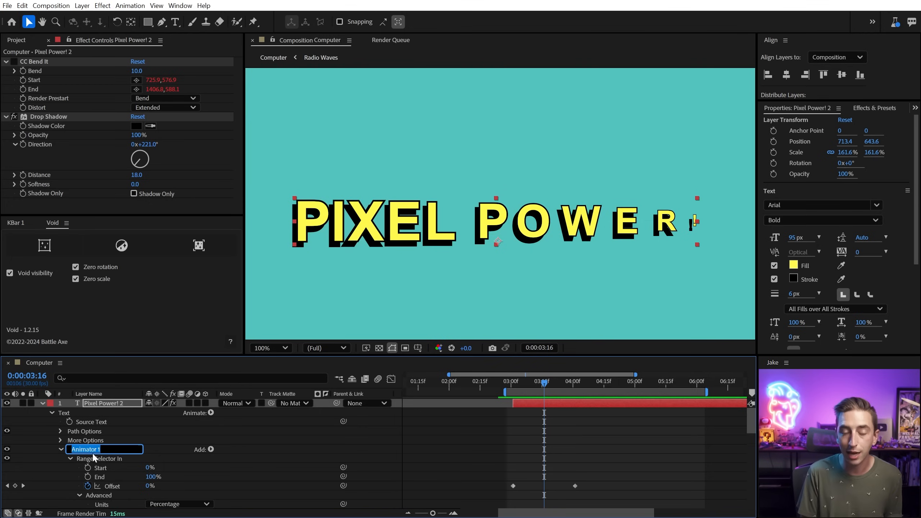
pyautogui.write('Smooth Text Scale Up')
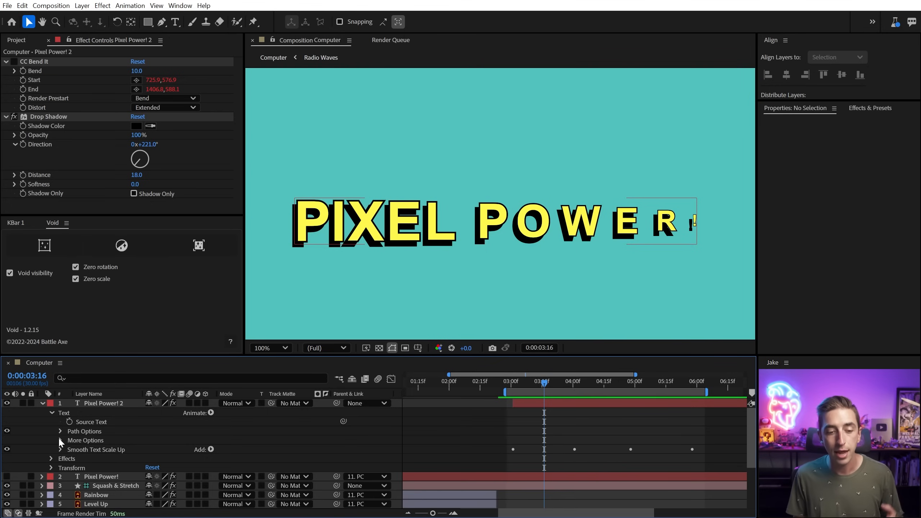
pyautogui.click(60, 439)
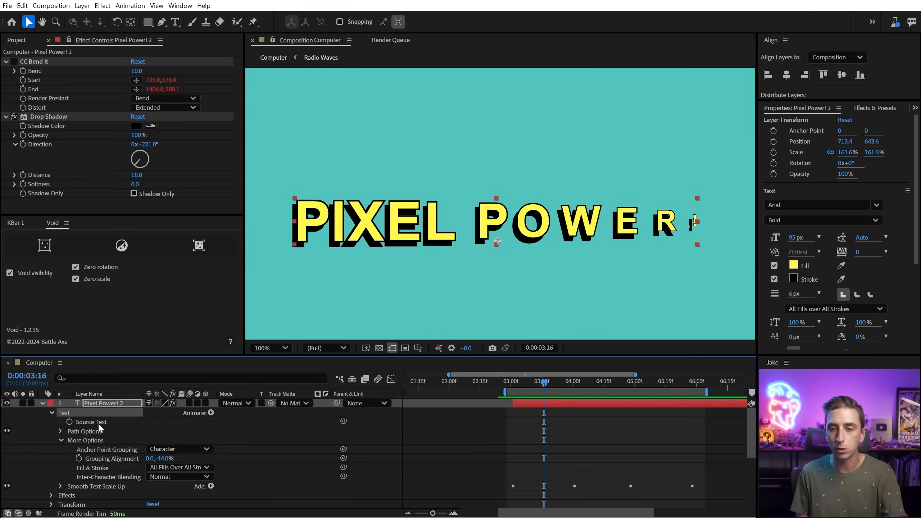
pyautogui.moveTo(484, 231)
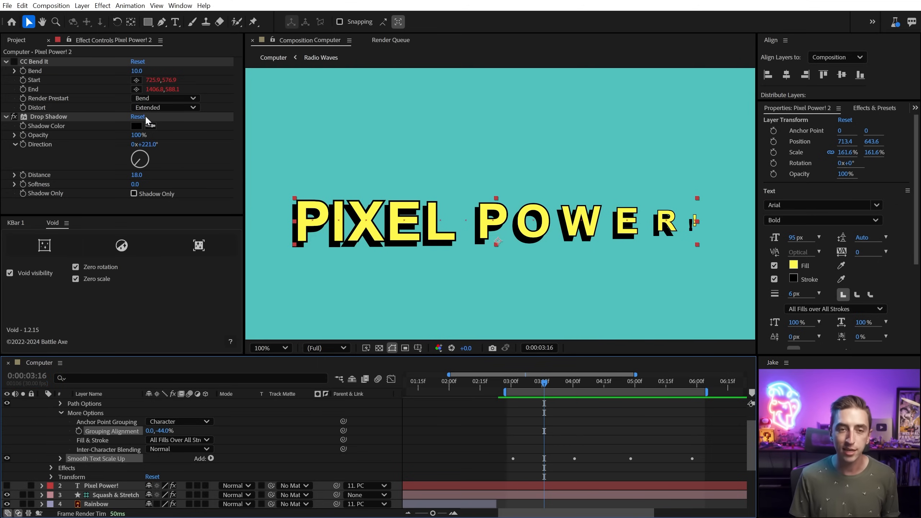
# - Save the animation as the user preset 'Smooth Text Scale Up.ffx' via Animation > Save Animation Preset
pyautogui.click(129, 5)
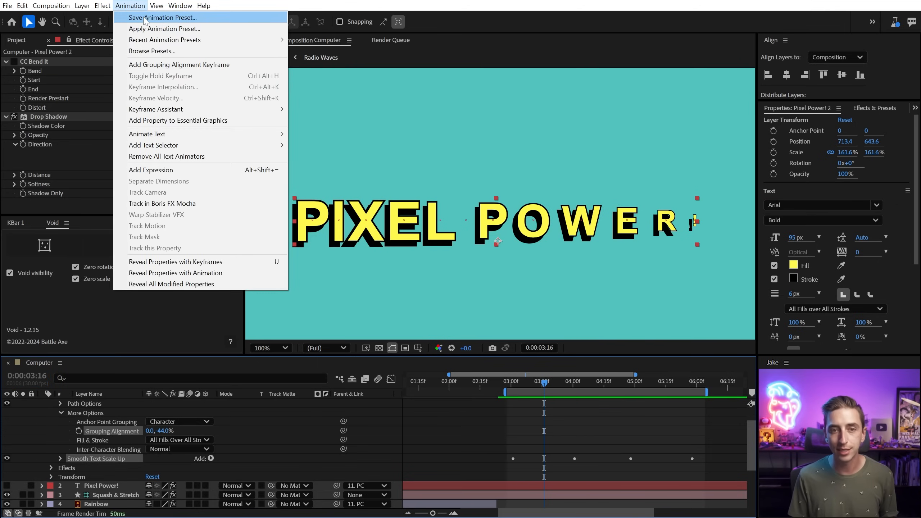
pyautogui.click(165, 17)
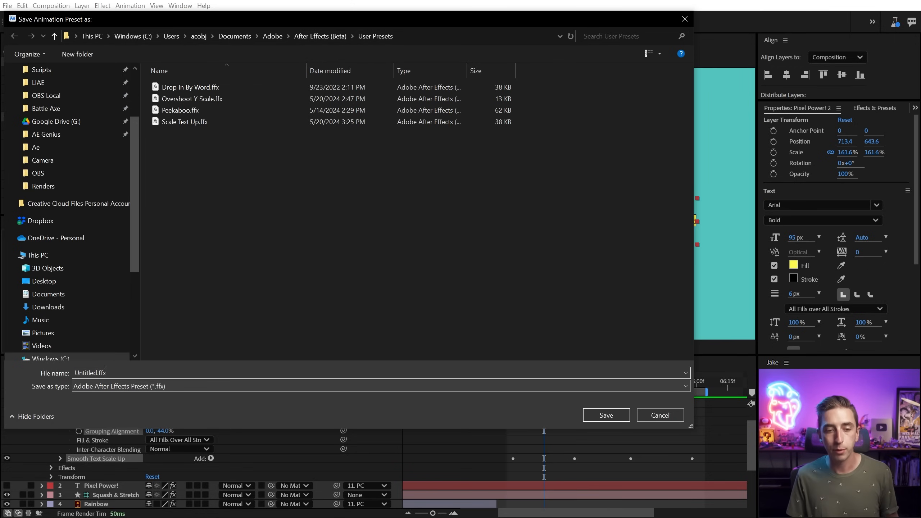
pyautogui.write('Smooth Text Scale')
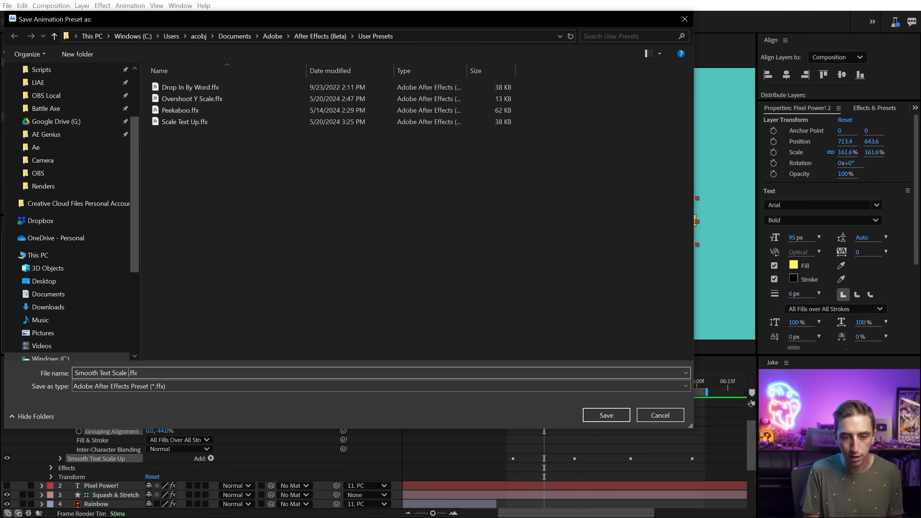
pyautogui.click(606, 414)
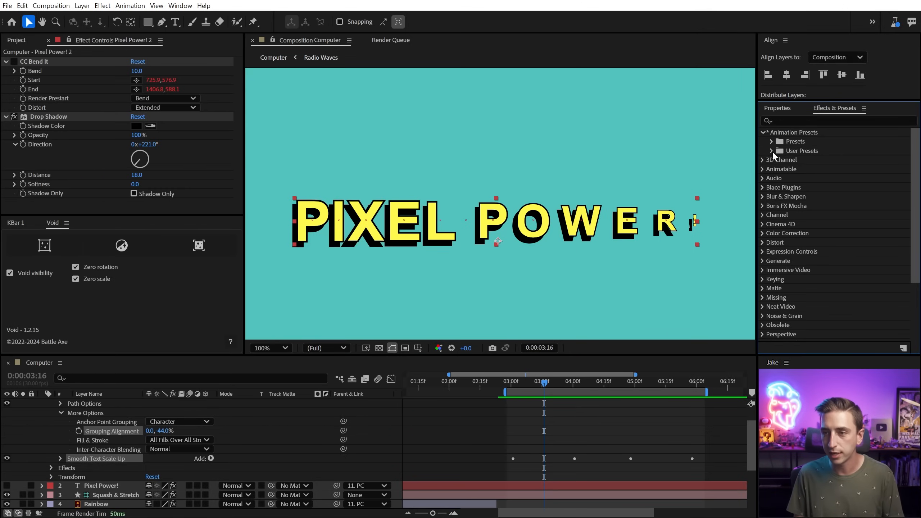
# - Apply Smooth Text Scale Up from User Presets to the arched Pixel Power! layer and preview it
pyautogui.click(770, 150)
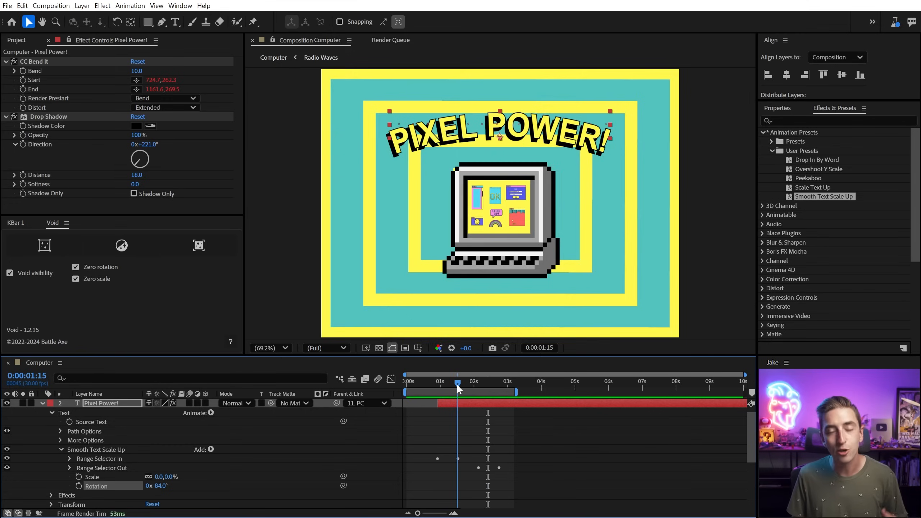
pyautogui.moveTo(458, 389); pyautogui.dragTo(460, 389)
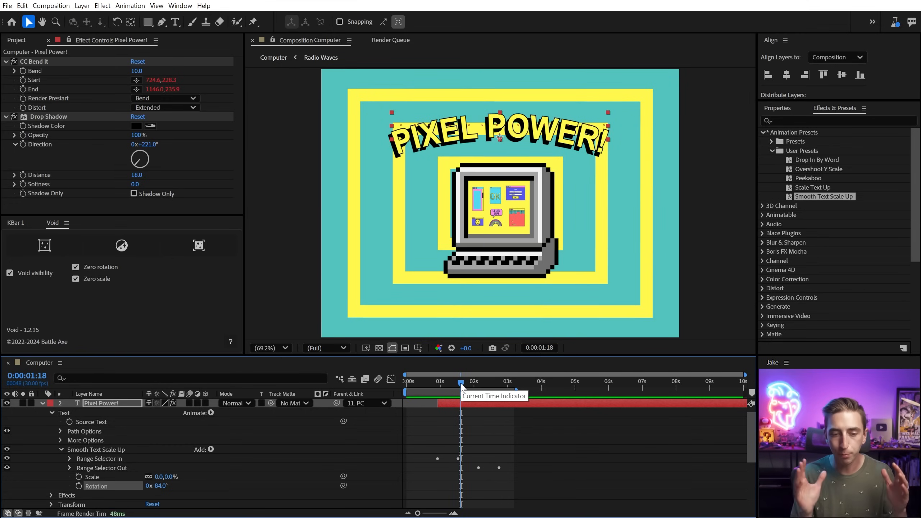